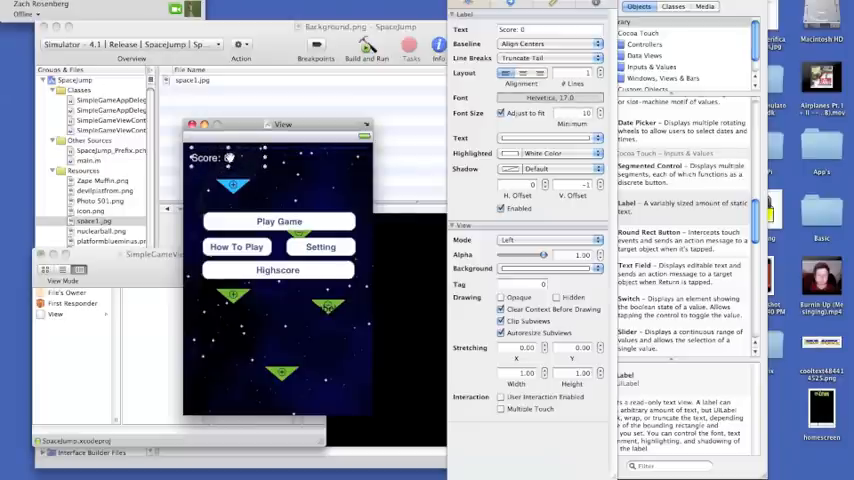
Select the Settings button so the Attributes Inspector shows its button attributes.
left_click(318, 246)
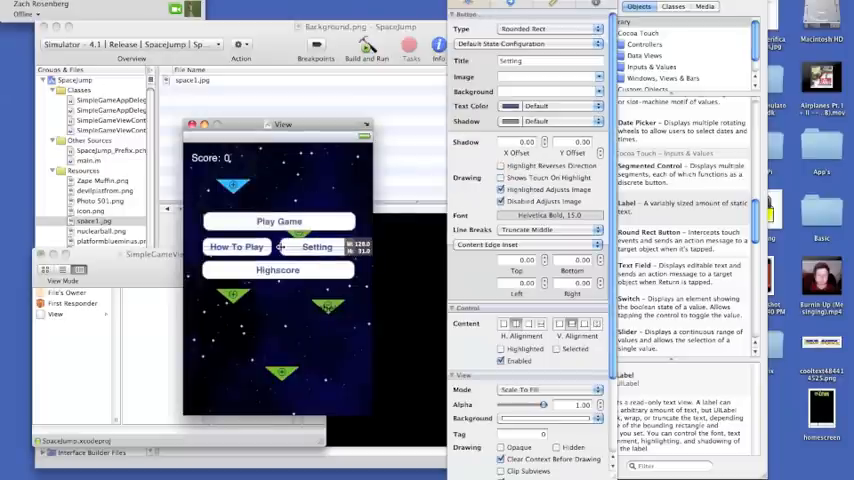